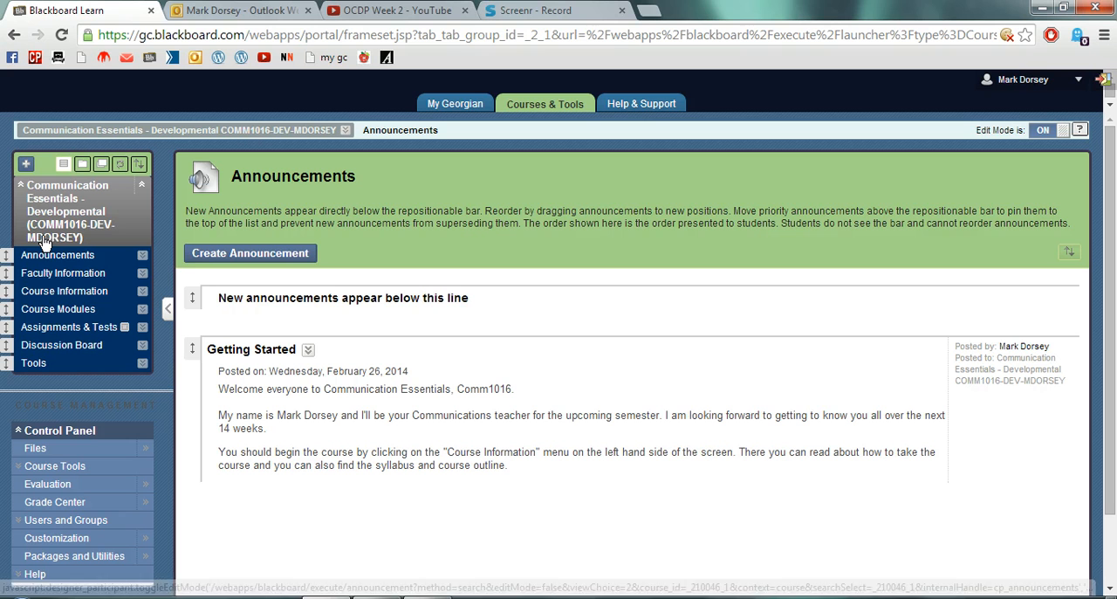
{"action": "mouse_move", "coordinate": [26, 255]}
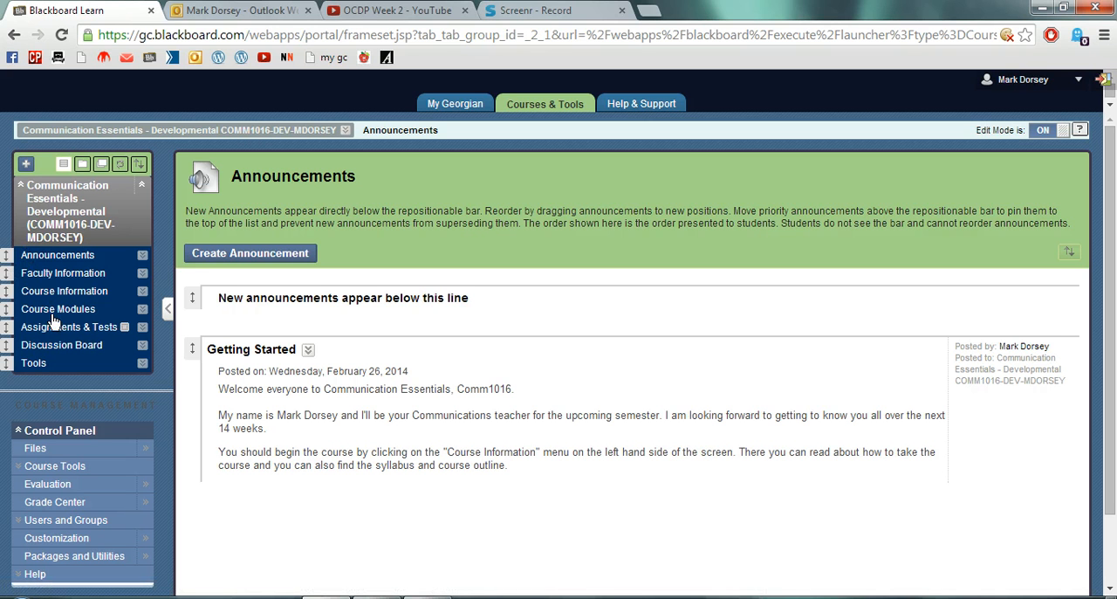
{"action": "mouse_move", "coordinate": [69, 326]}
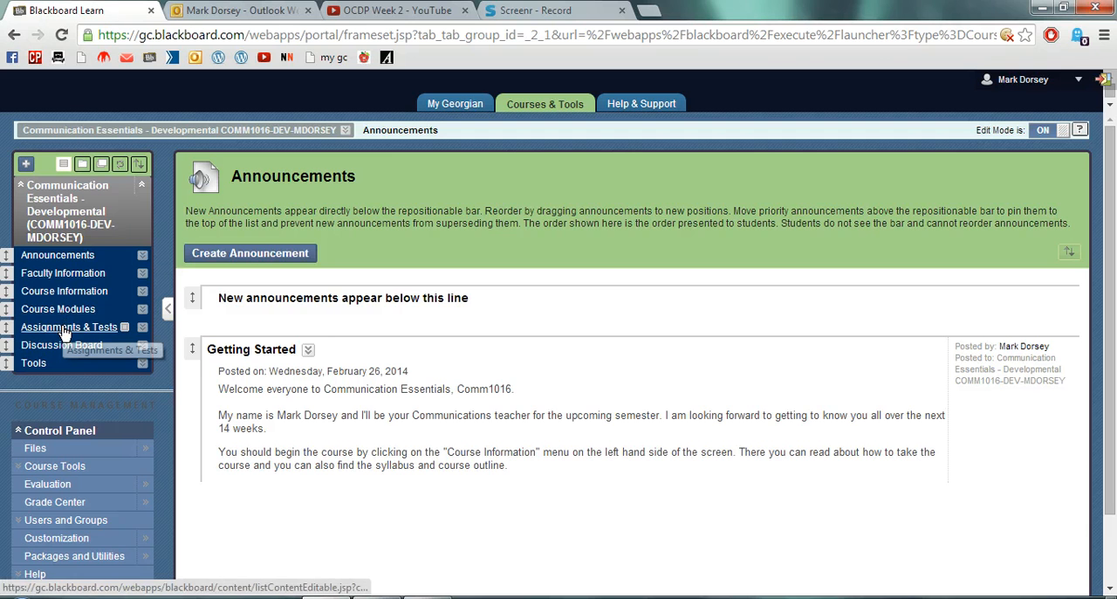
Step: Open the course's Assignments & Tests content area from the course menu
{"action": "left_click", "coordinate": [69, 326]}
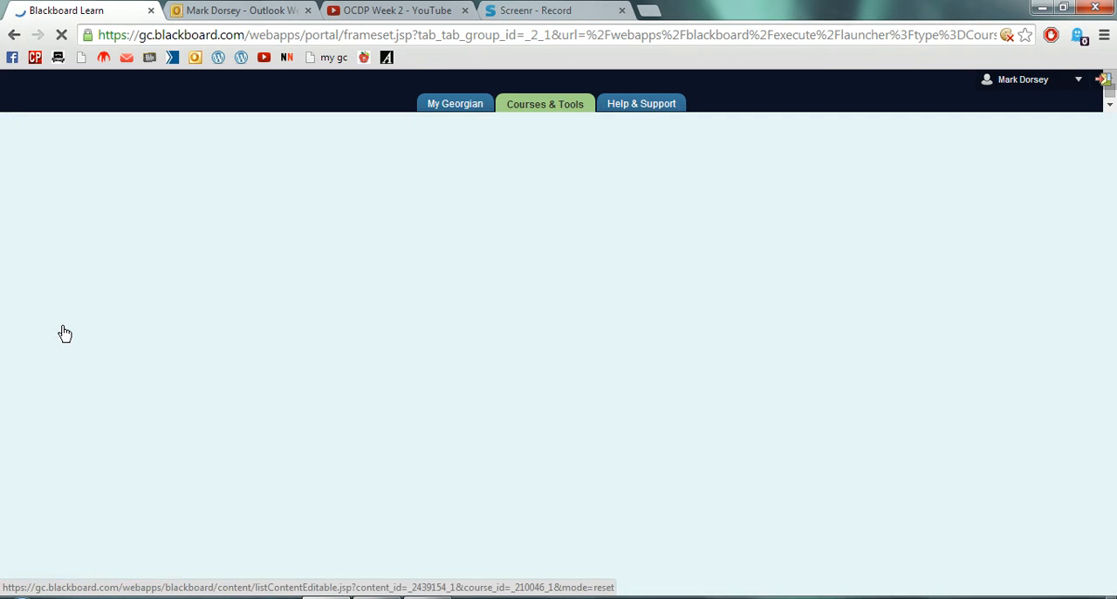
{"action": "left_click", "coordinate": [69, 326]}
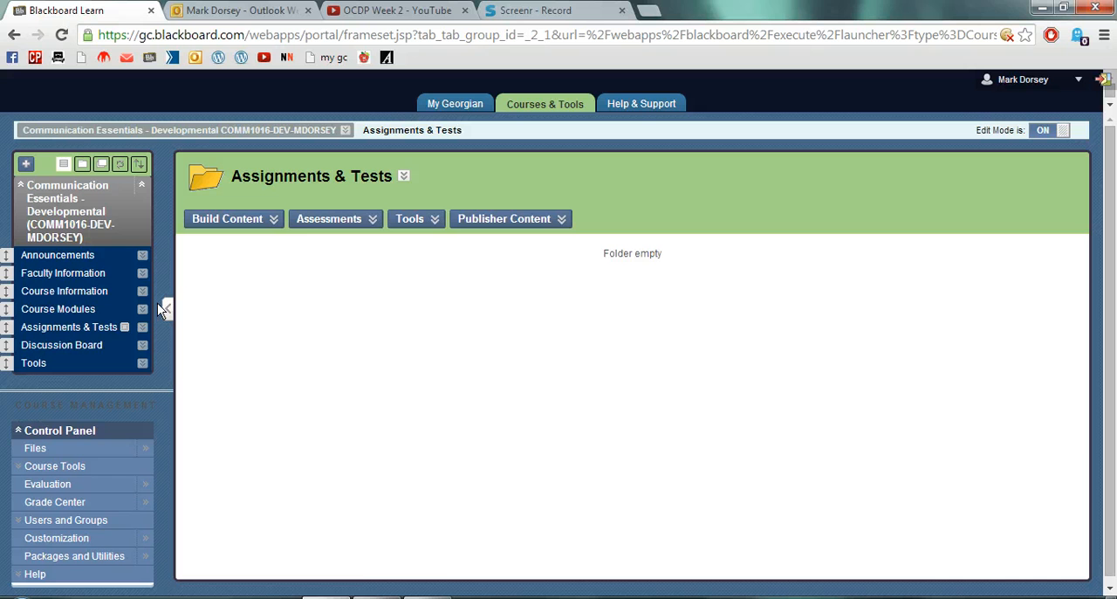
Step: Choose Assignment from the Assessments menu to get a blank Create Assignment form
{"action": "left_click", "coordinate": [336, 218]}
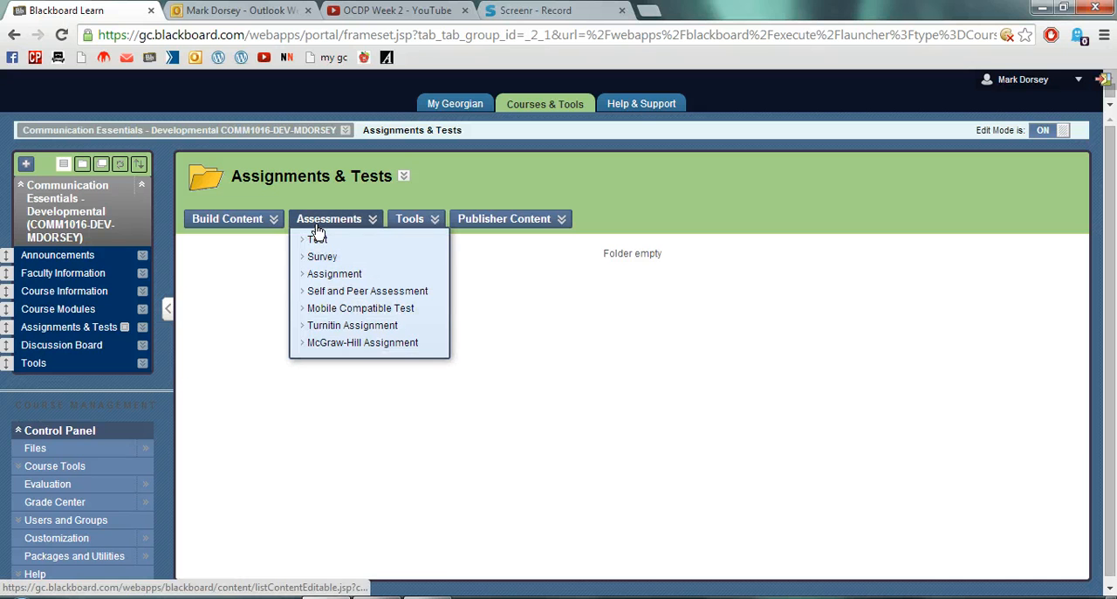
{"action": "mouse_move", "coordinate": [335, 274]}
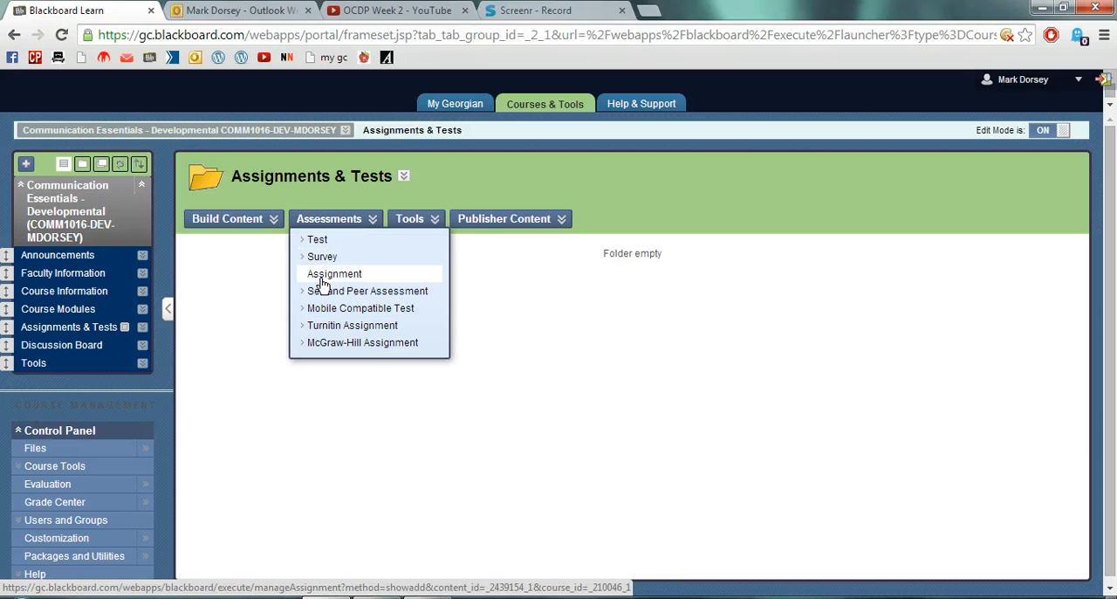
{"action": "left_click", "coordinate": [333, 273]}
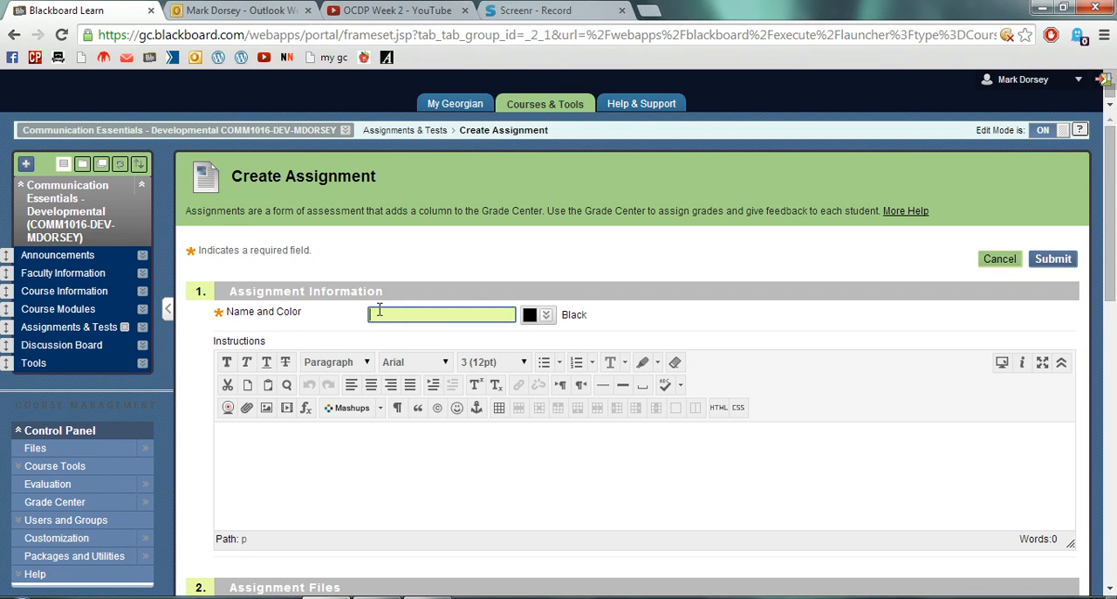
Step: Enter name 'Assignment1' and instructions 'Submit a literature review.'
{"action": "type", "text": "Assignment1"}
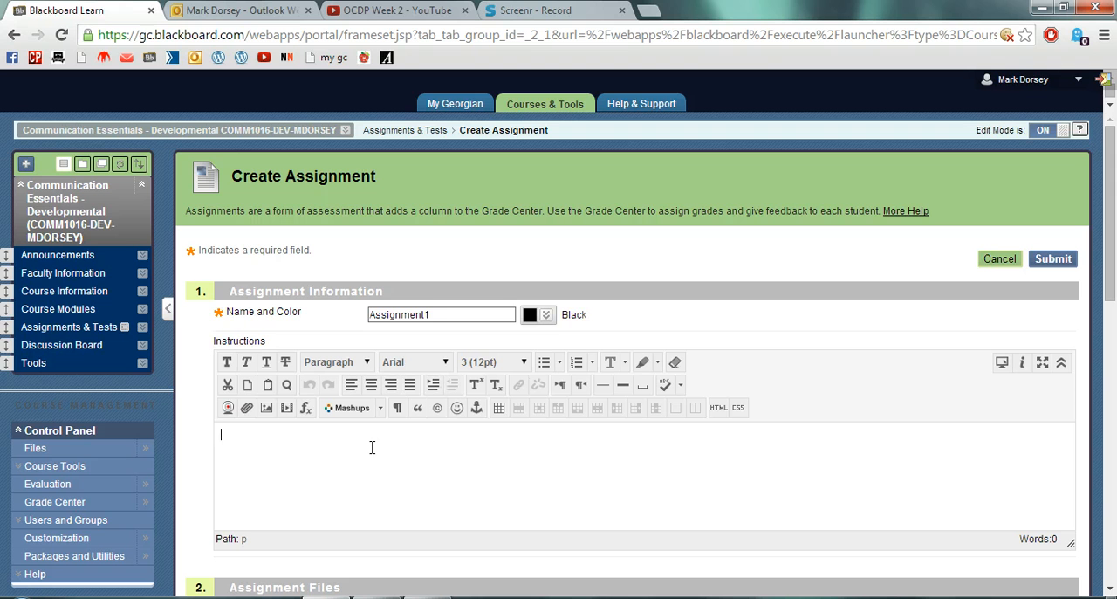
{"action": "type", "text": "Submit a liter"}
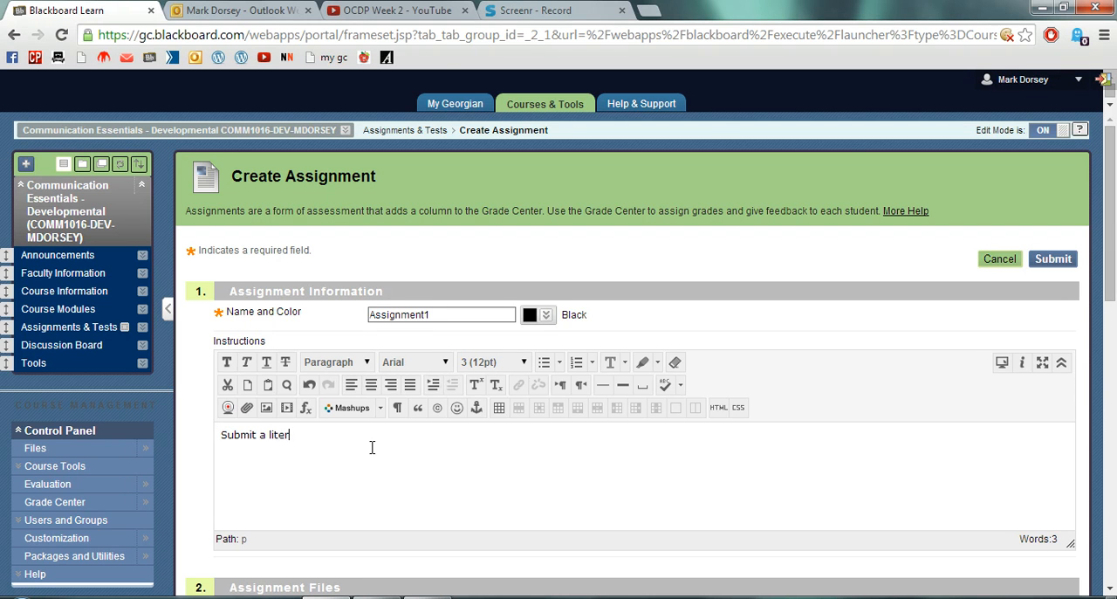
{"action": "type", "text": "ature"}
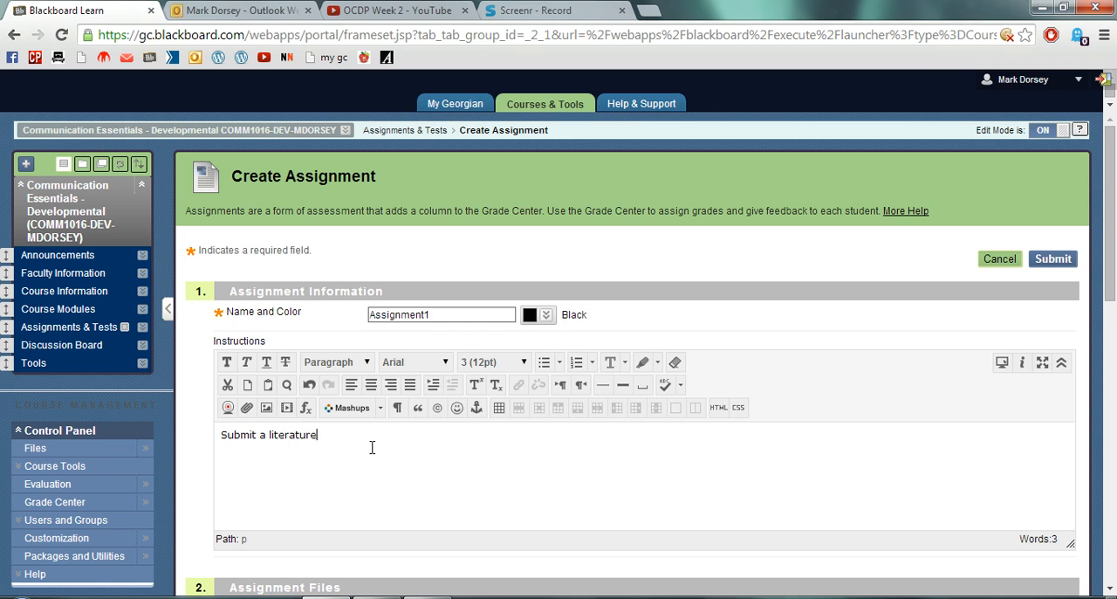
{"action": "type", "text": "review."}
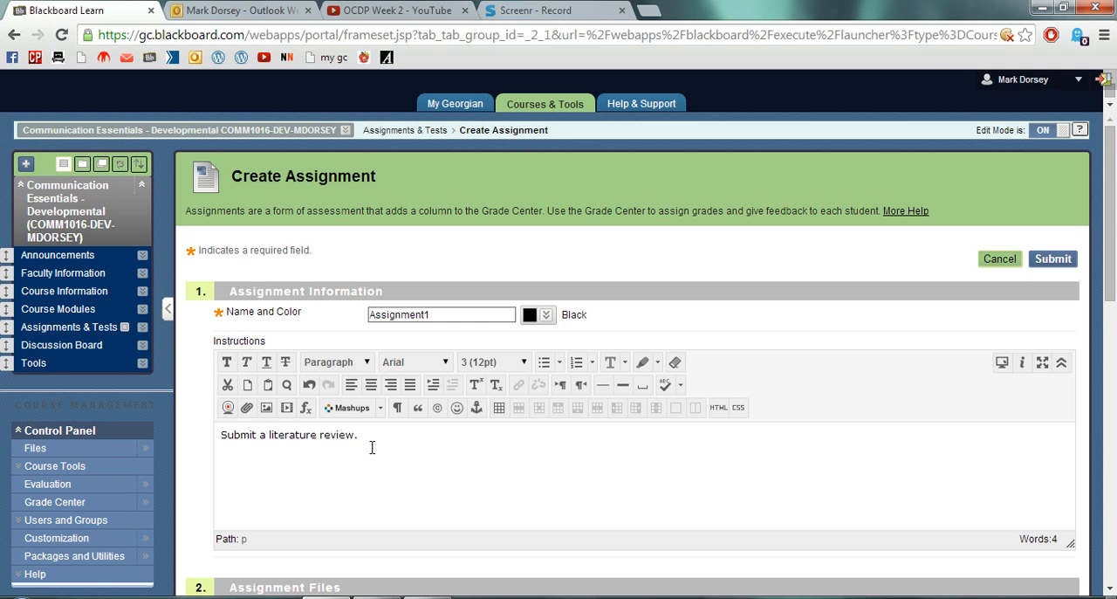
Step: Attach 'Literature Review Assignment.docx' from the computer under Assignment Files
{"action": "scroll", "scroll_direction": "down", "scroll_amount": 3}
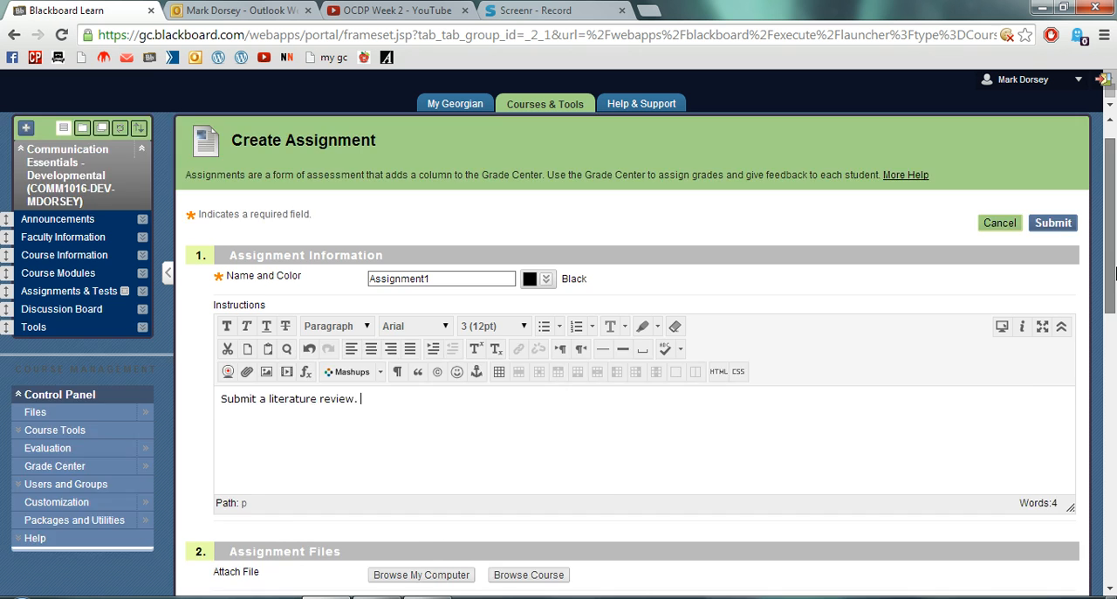
{"action": "scroll", "scroll_direction": "down", "scroll_amount": 3}
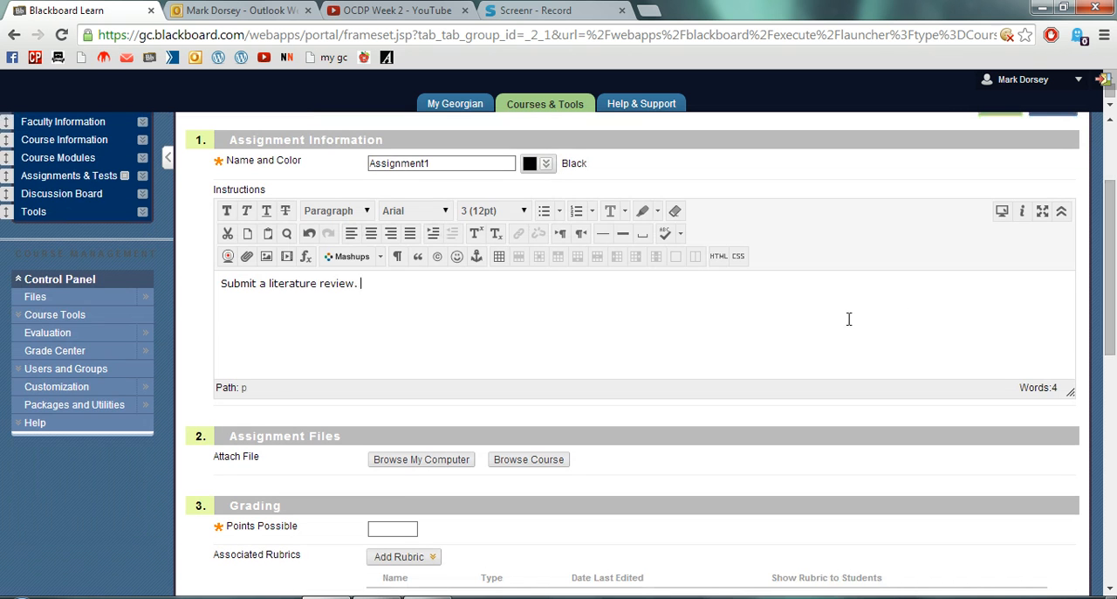
{"action": "mouse_move", "coordinate": [527, 459]}
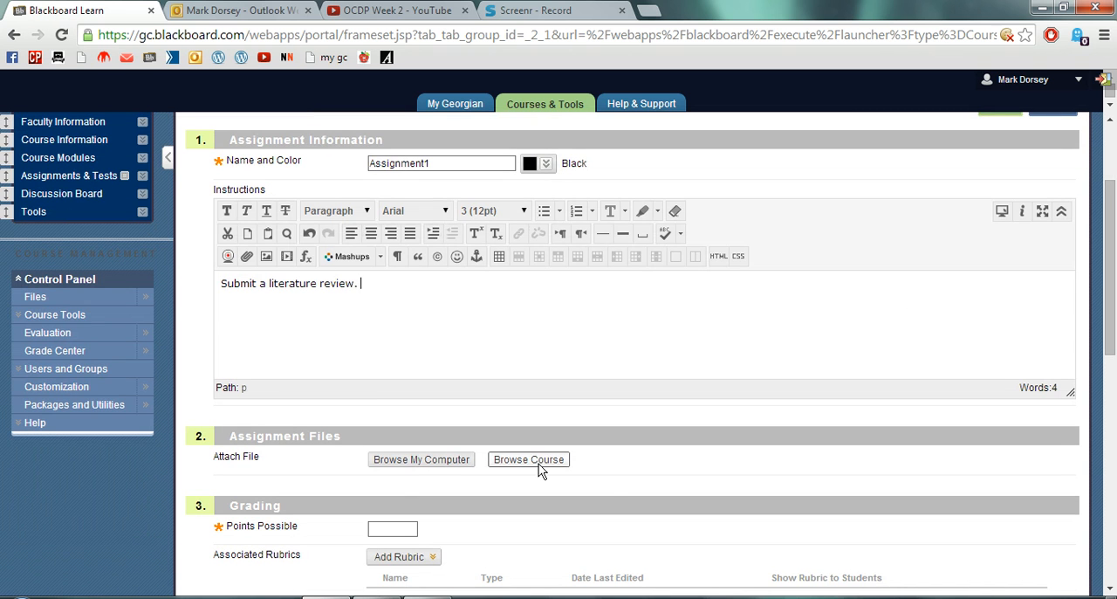
{"action": "mouse_move", "coordinate": [528, 459]}
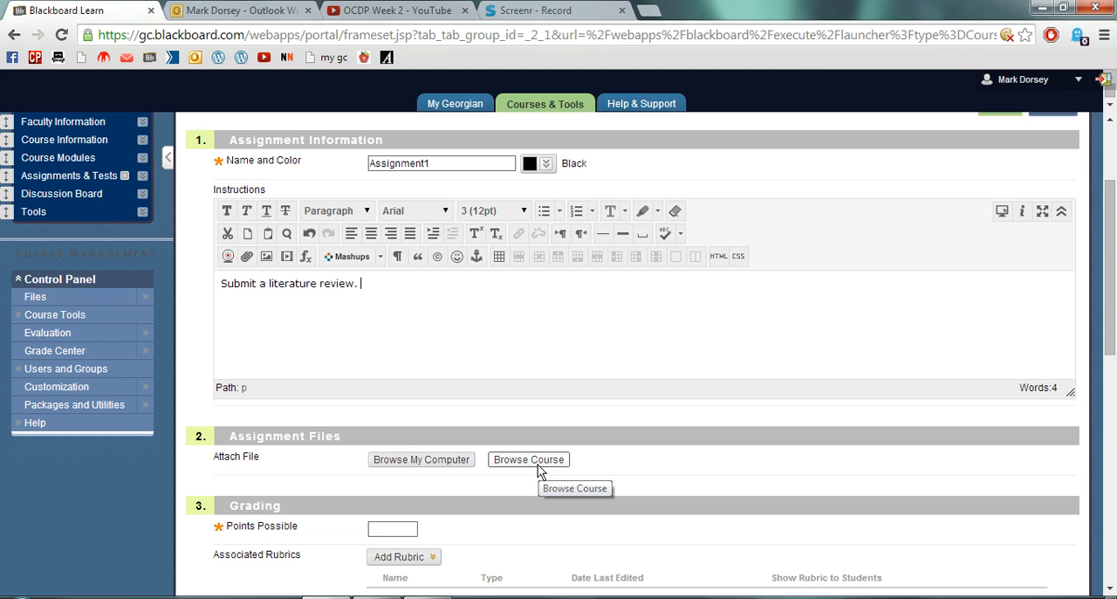
{"action": "mouse_move", "coordinate": [448, 473]}
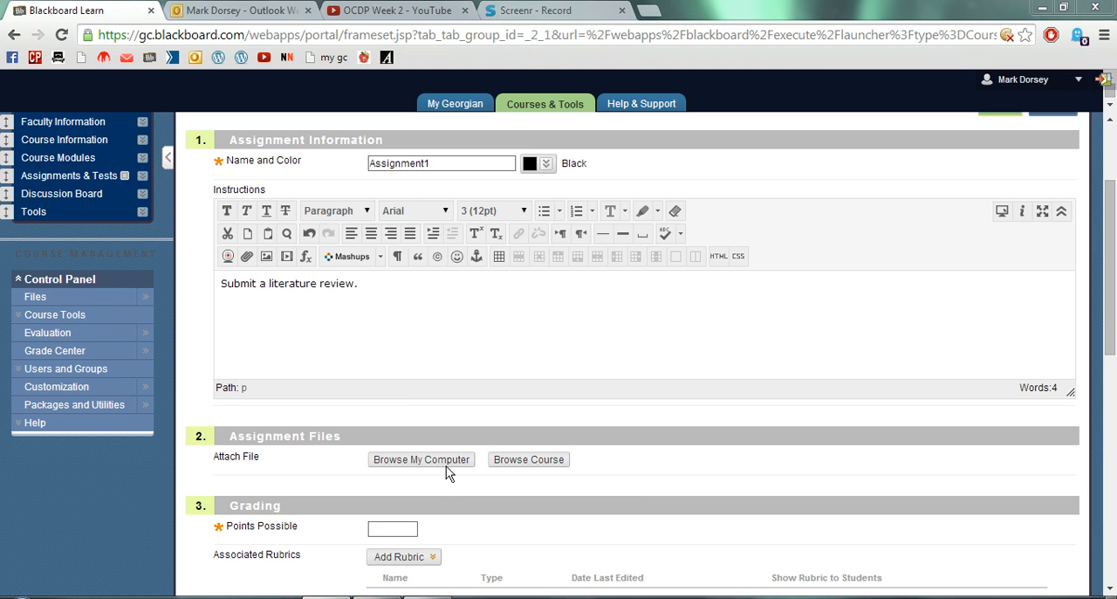
{"action": "left_click", "coordinate": [420, 459]}
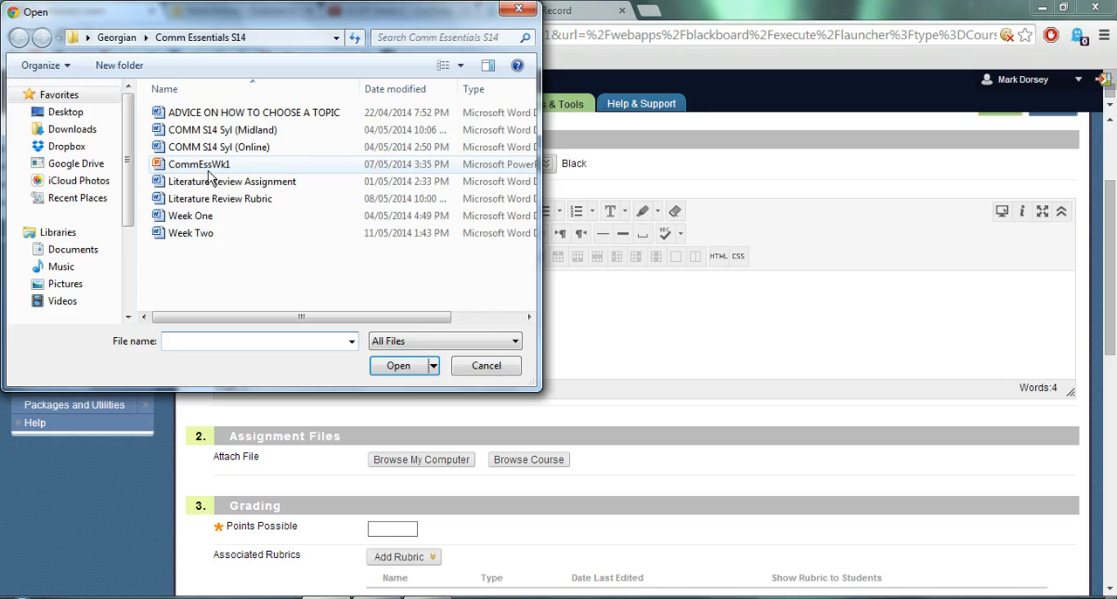
{"action": "left_click", "coordinate": [398, 365]}
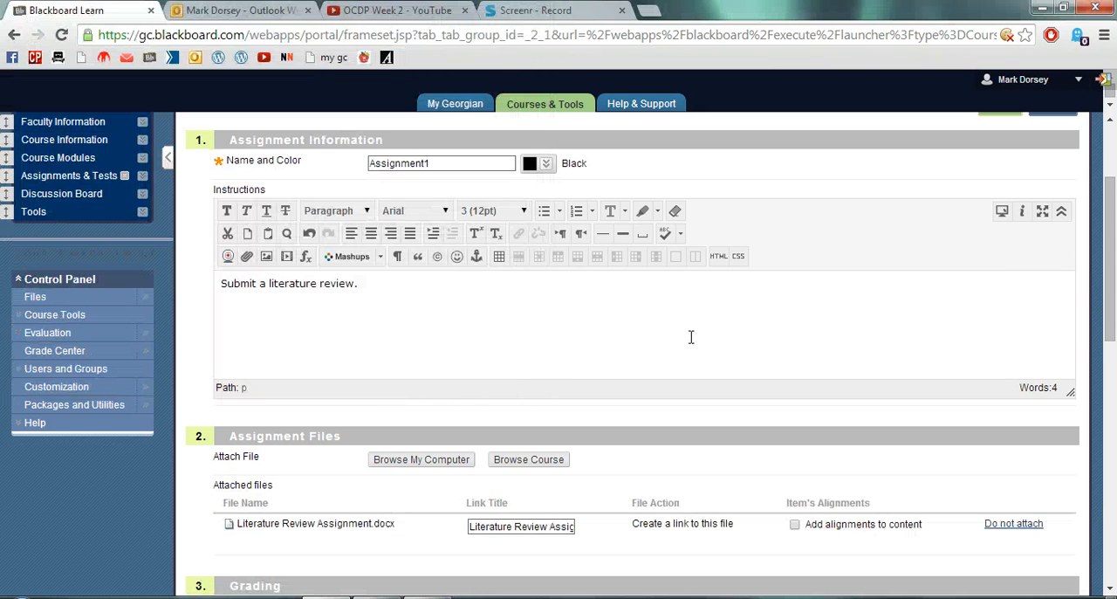
{"action": "scroll", "scroll_direction": "down", "scroll_amount": 3}
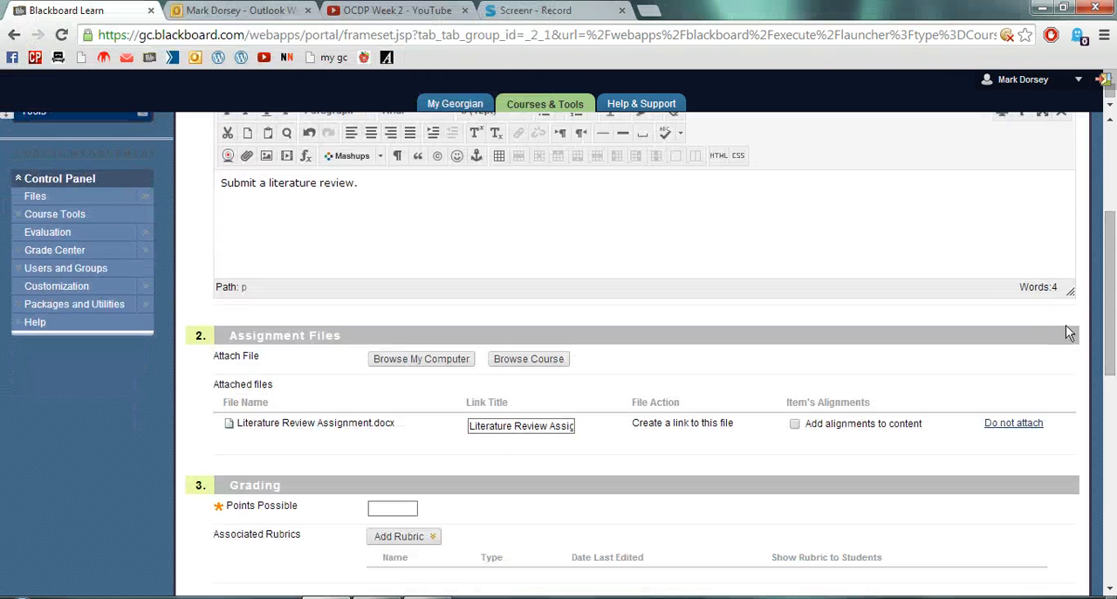
{"action": "mouse_move", "coordinate": [1013, 427]}
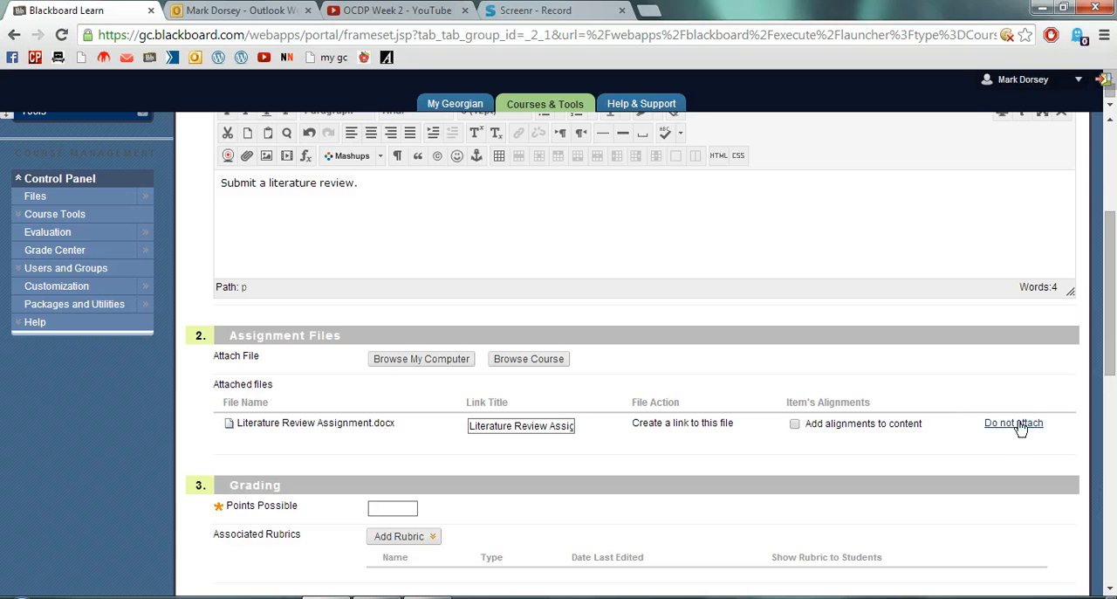
{"action": "mouse_move", "coordinate": [870, 426]}
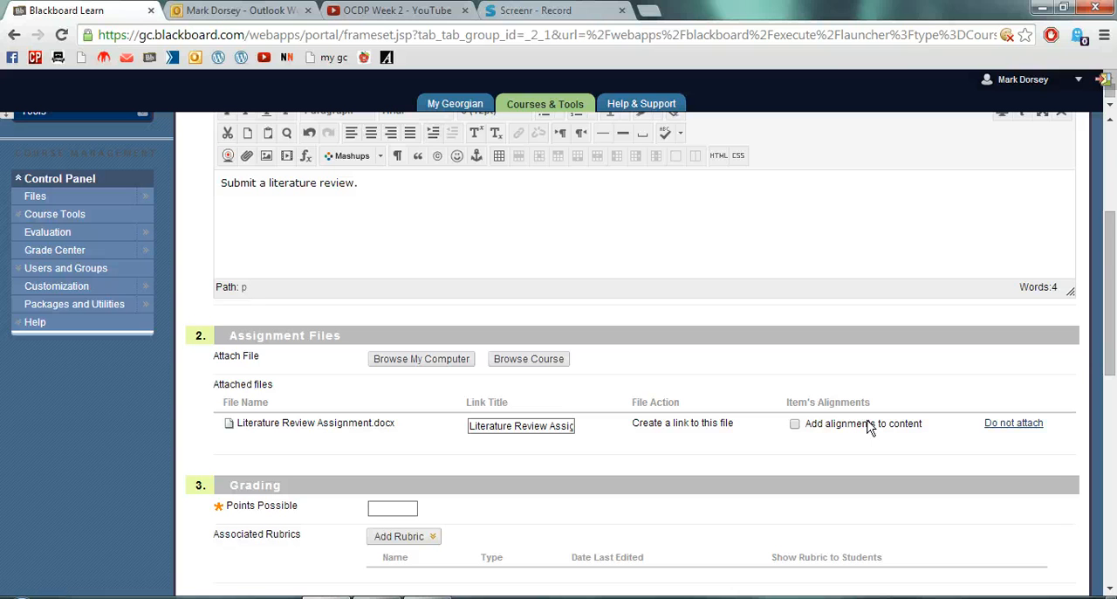
{"action": "scroll", "scroll_direction": "down", "scroll_amount": 3}
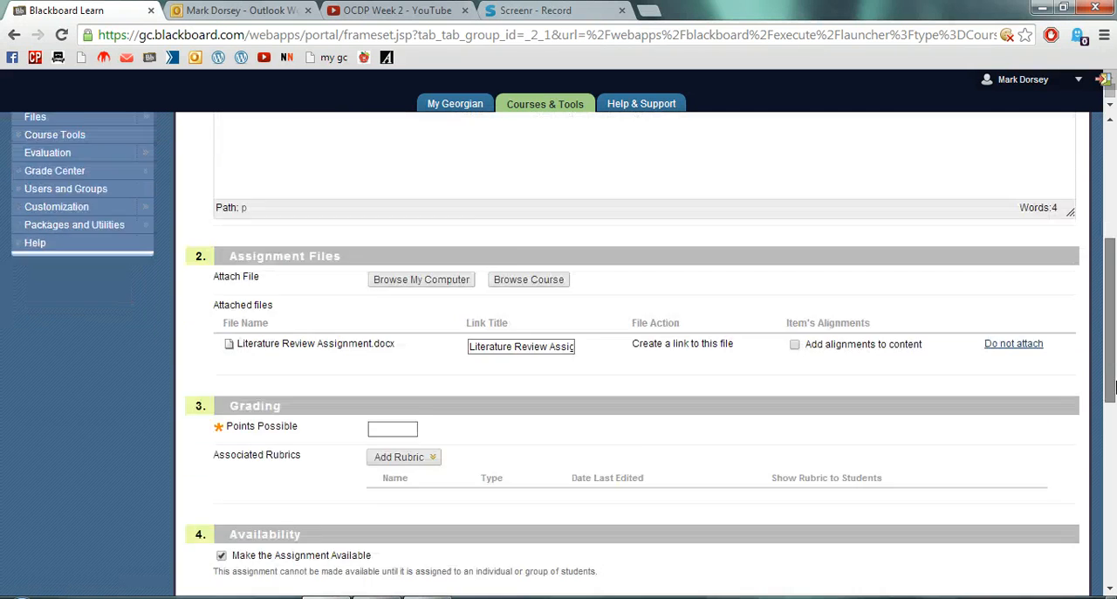
{"action": "scroll", "scroll_direction": "down", "scroll_amount": 3}
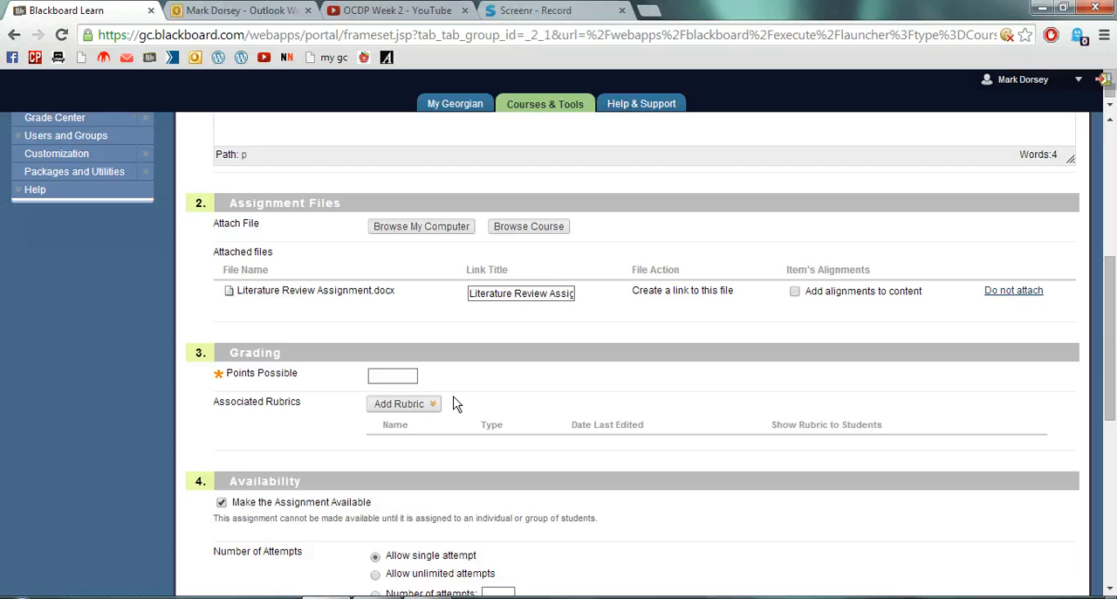
{"action": "mouse_move", "coordinate": [412, 394]}
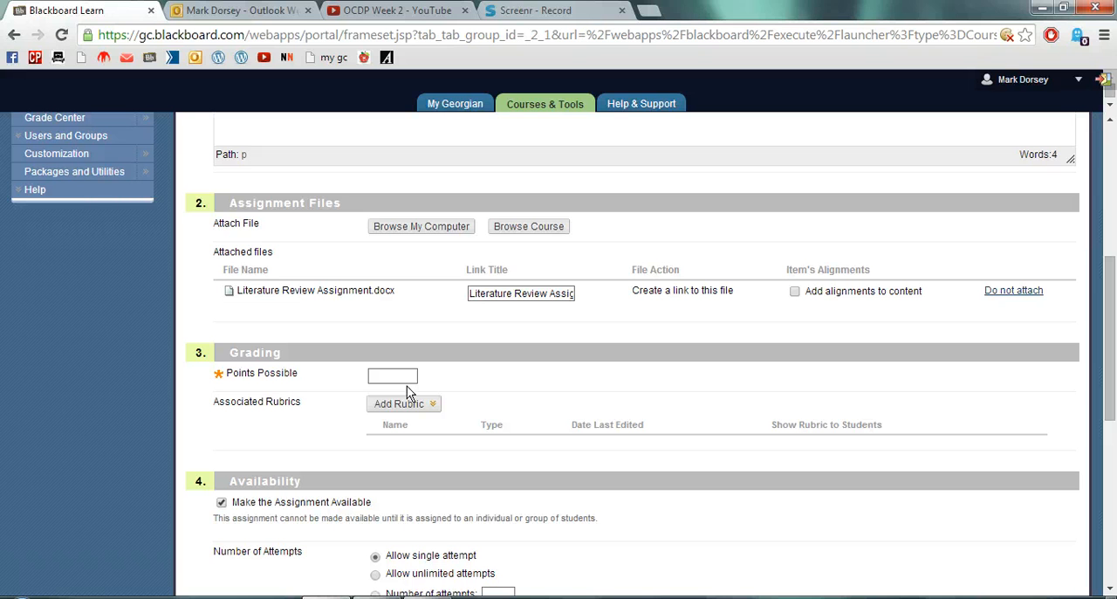
{"action": "left_click", "coordinate": [391, 376]}
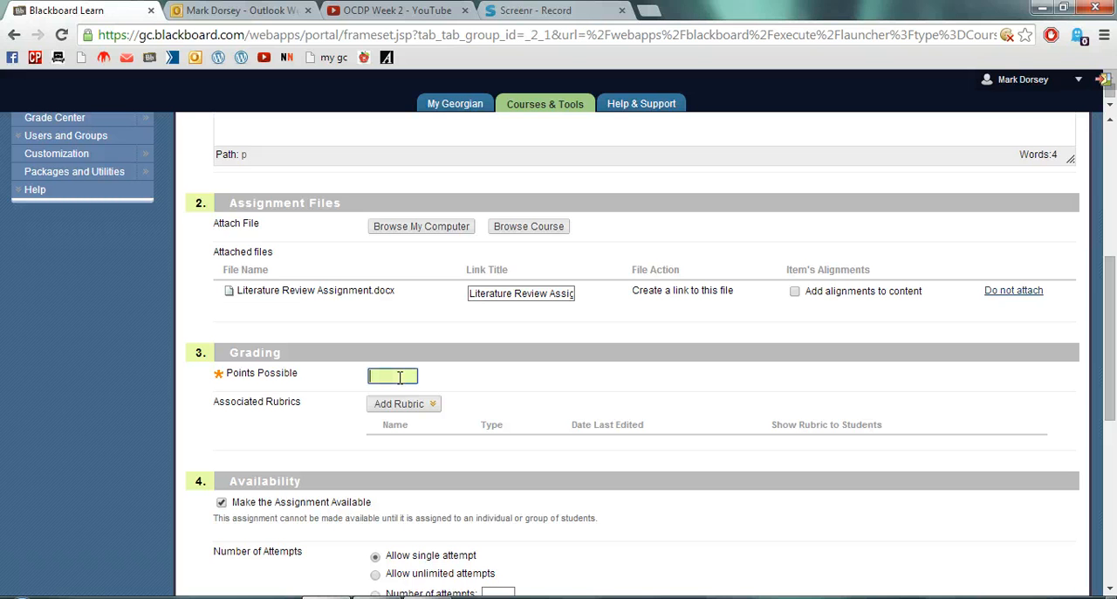
Step: Enter 100 in the Points Possible field of the Grading section
{"action": "type", "text": "100"}
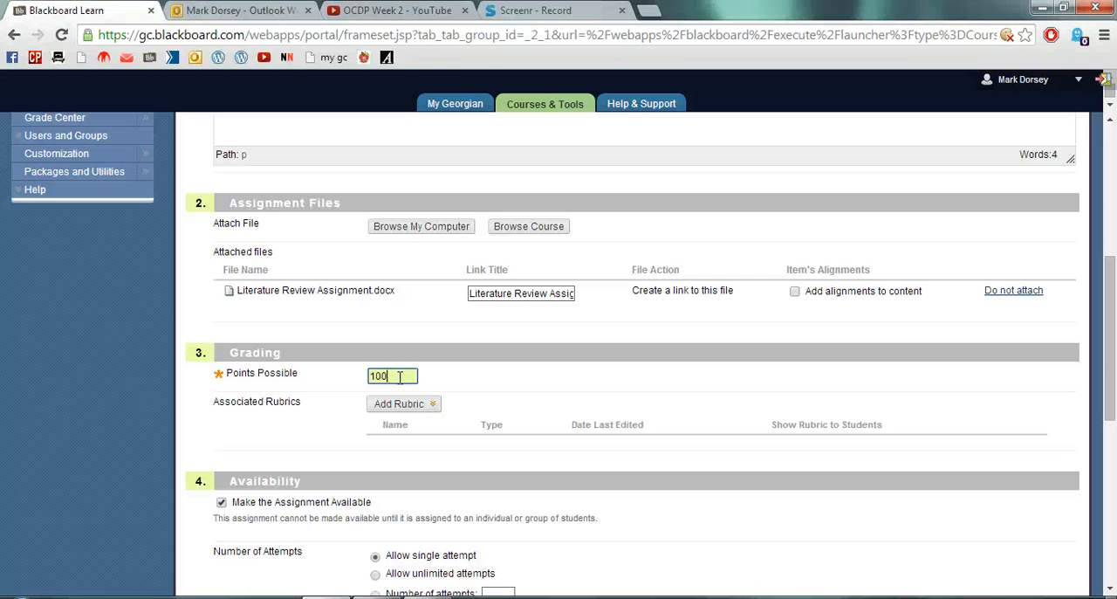
{"action": "scroll", "scroll_direction": "down", "scroll_amount": 3}
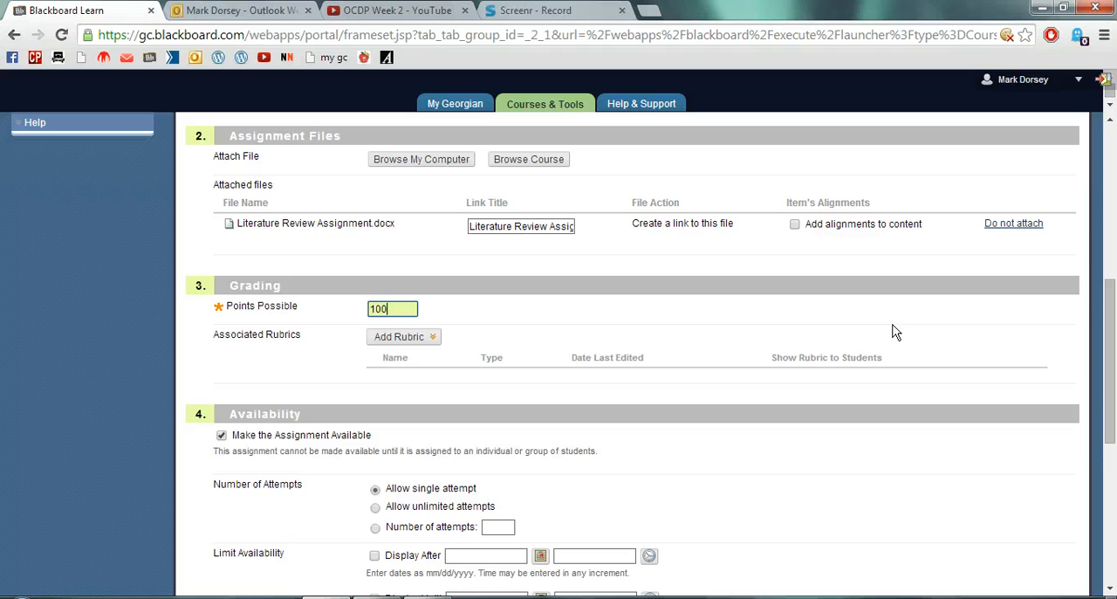
{"action": "mouse_move", "coordinate": [606, 345]}
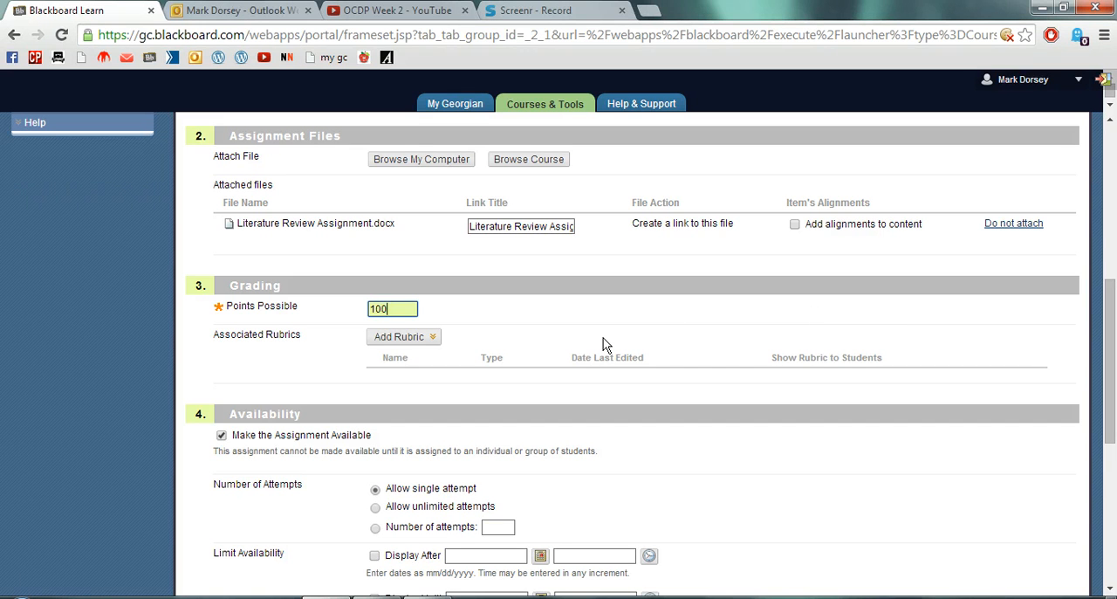
{"action": "left_click", "coordinate": [403, 337]}
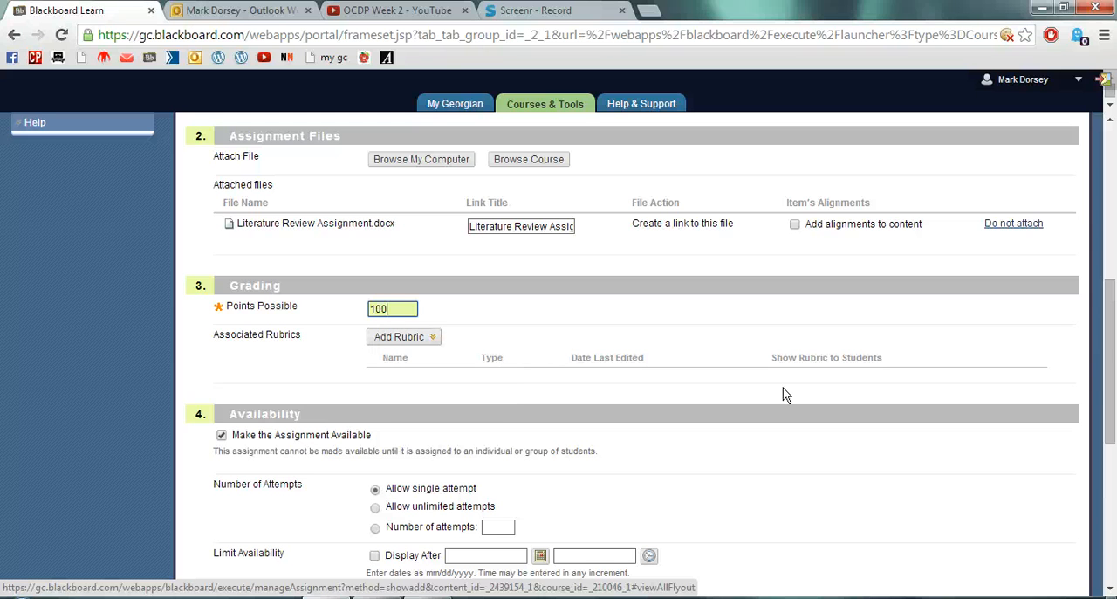
{"action": "scroll", "scroll_direction": "down", "scroll_amount": 3}
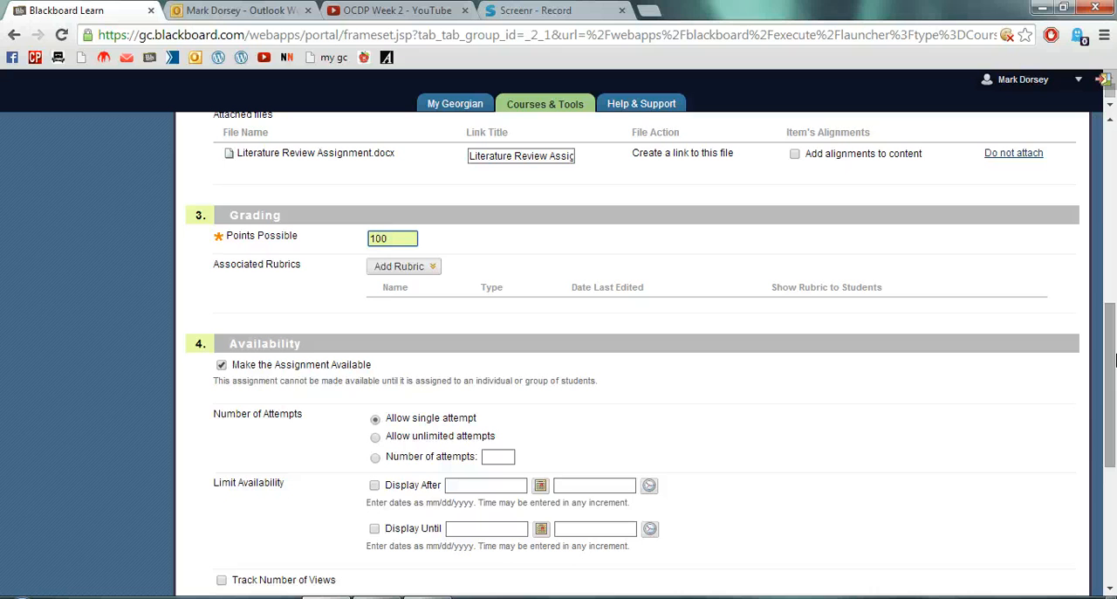
{"action": "left_click", "coordinate": [391, 238]}
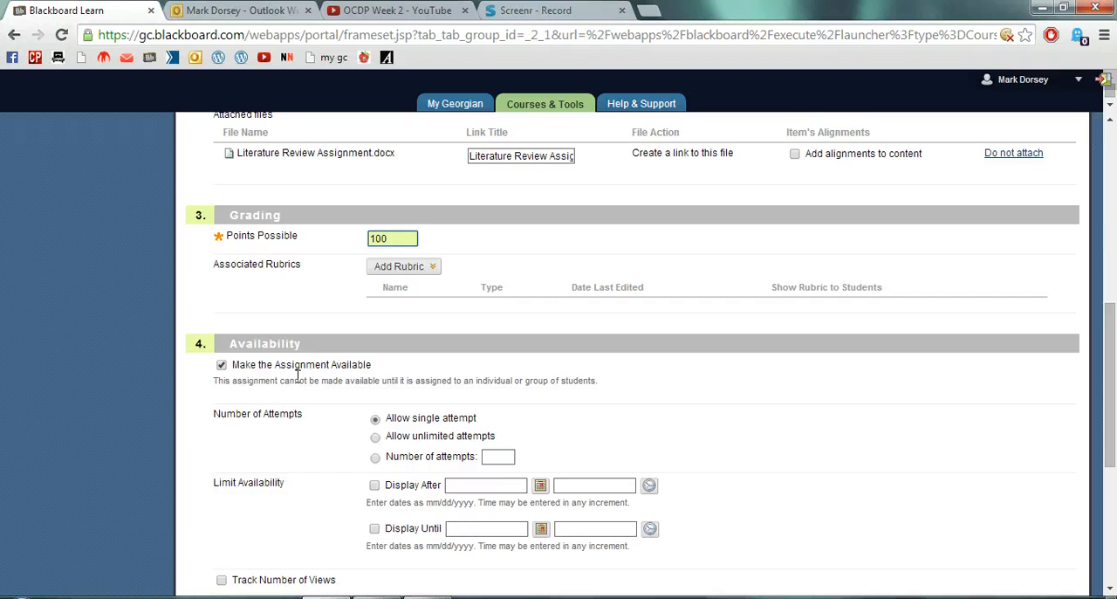
{"action": "left_click", "coordinate": [222, 364]}
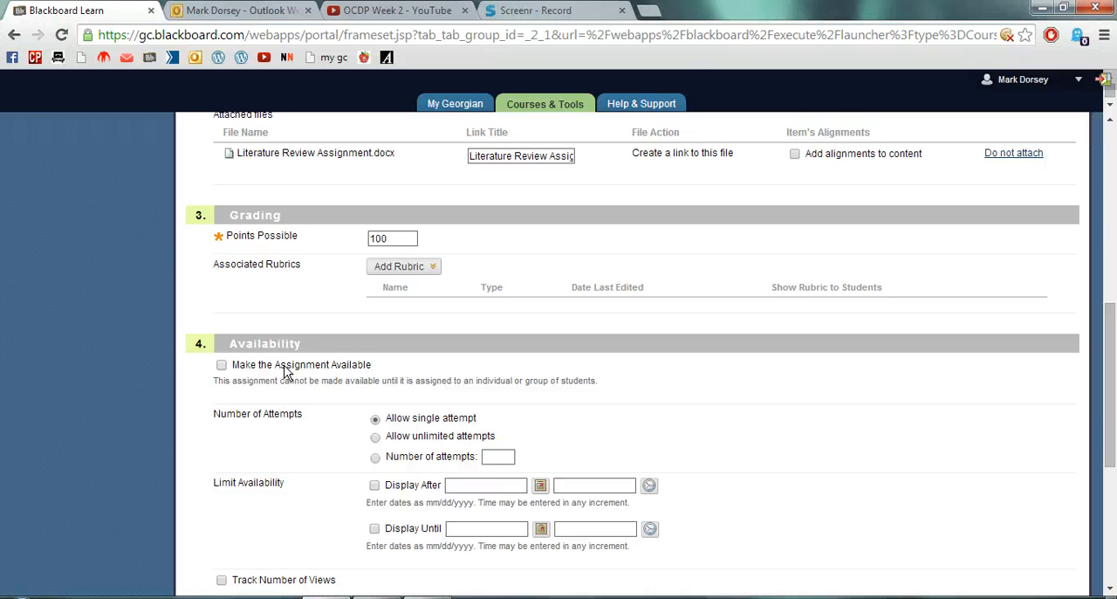
{"action": "left_click", "coordinate": [221, 364]}
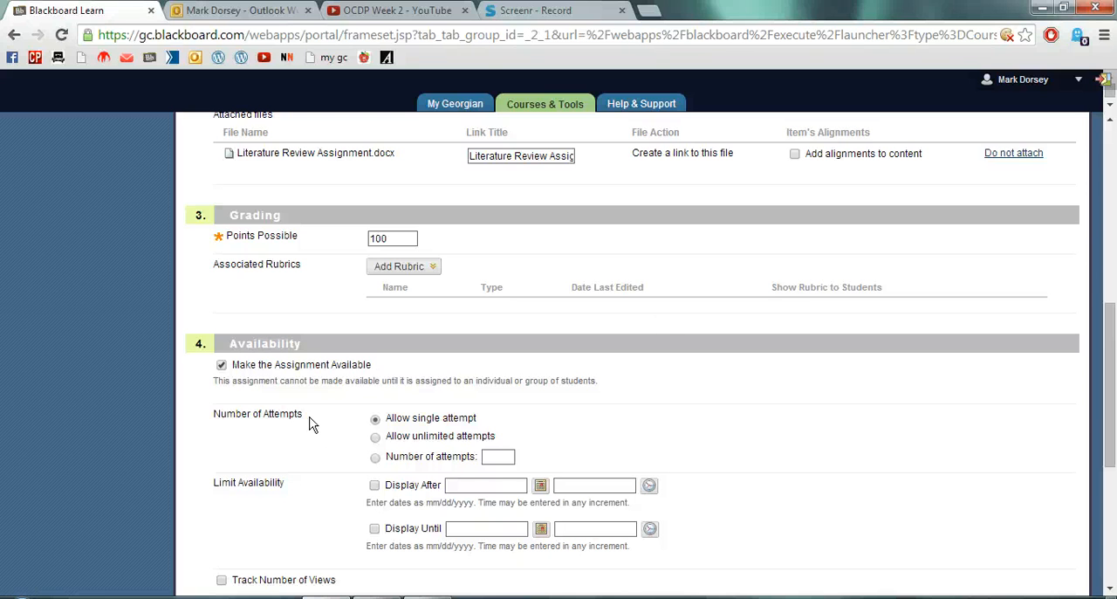
{"action": "scroll", "scroll_direction": "down", "scroll_amount": 3}
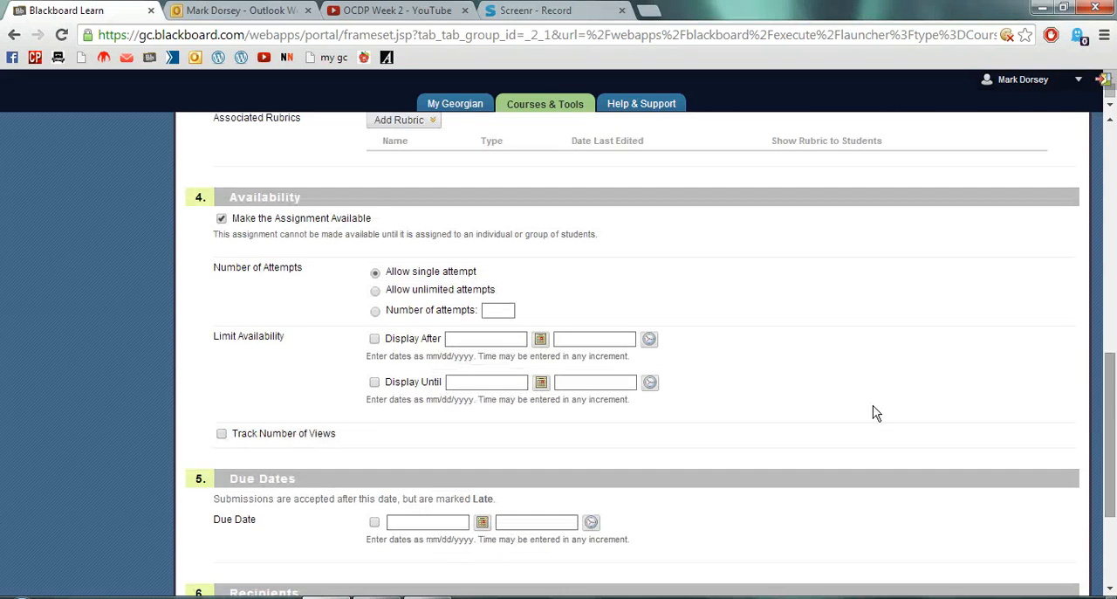
{"action": "mouse_move", "coordinate": [273, 375]}
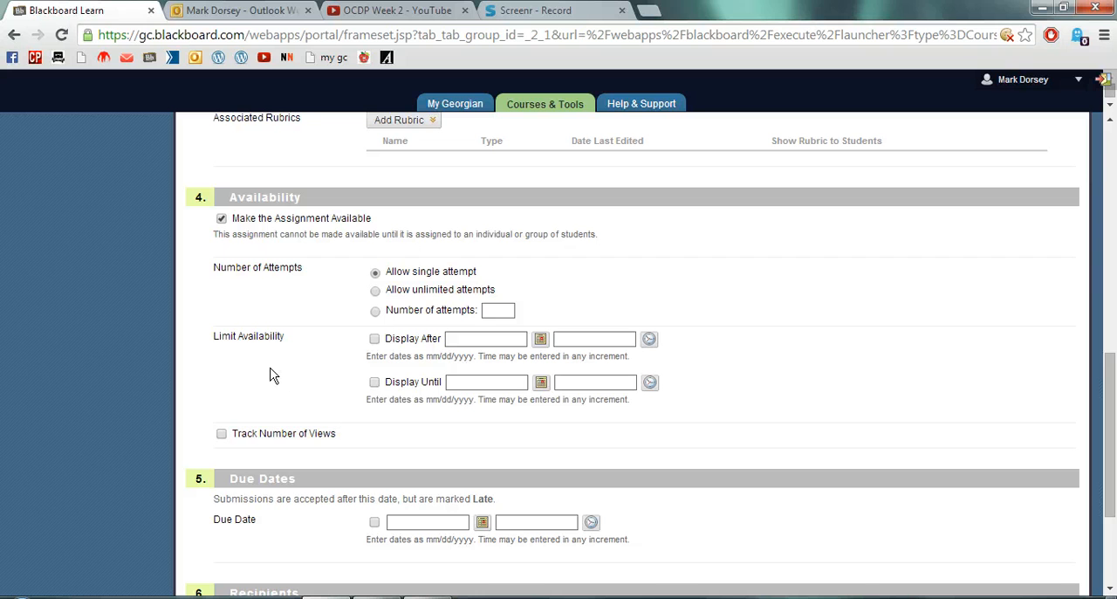
{"action": "mouse_move", "coordinate": [299, 366]}
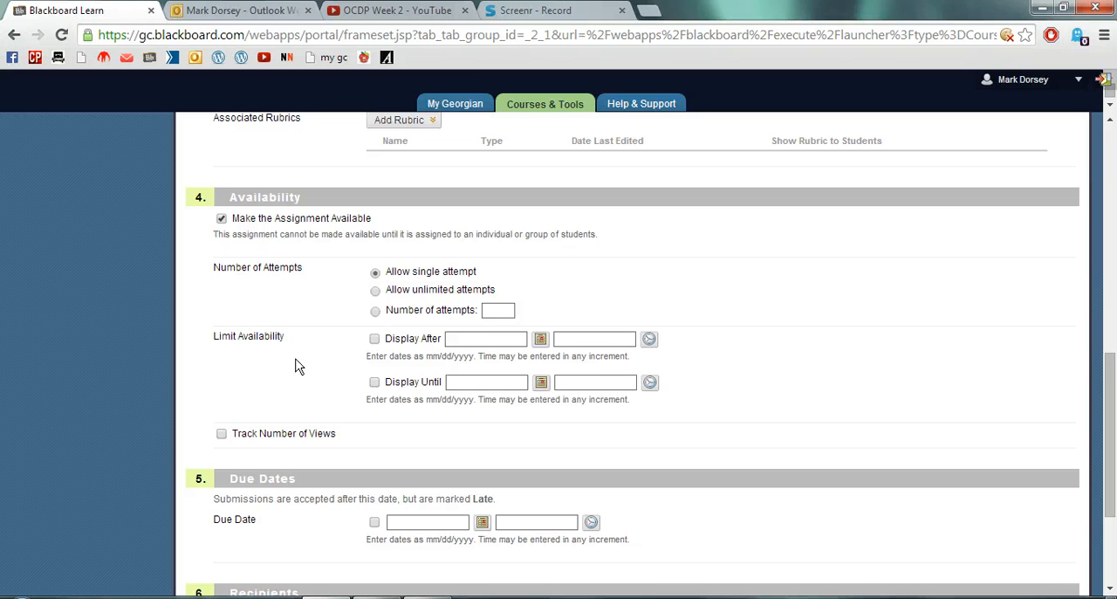
{"action": "mouse_move", "coordinate": [366, 366]}
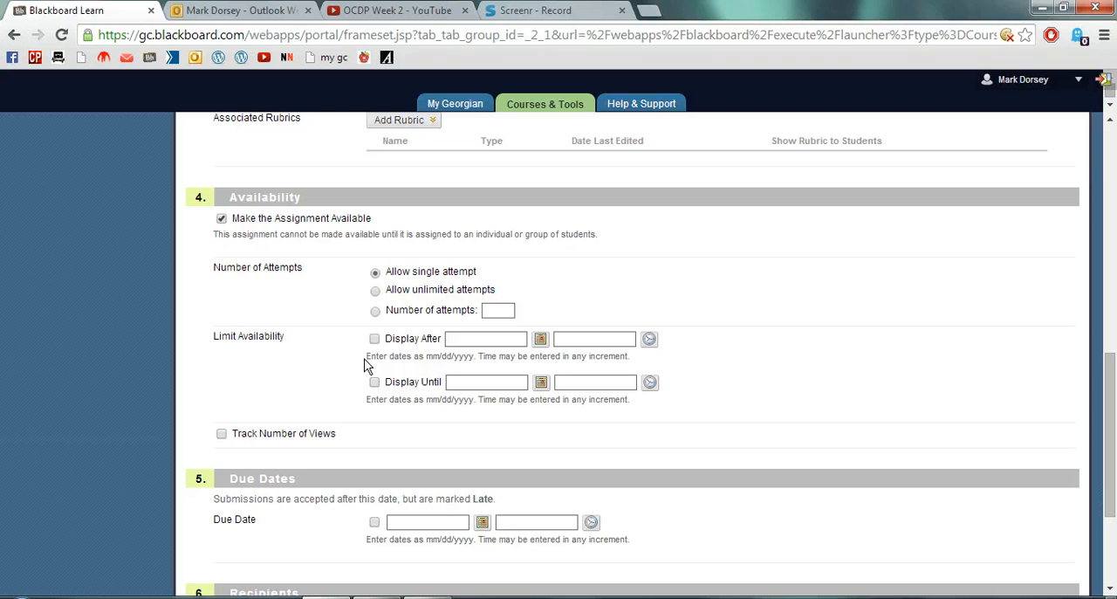
{"action": "mouse_move", "coordinate": [374, 381]}
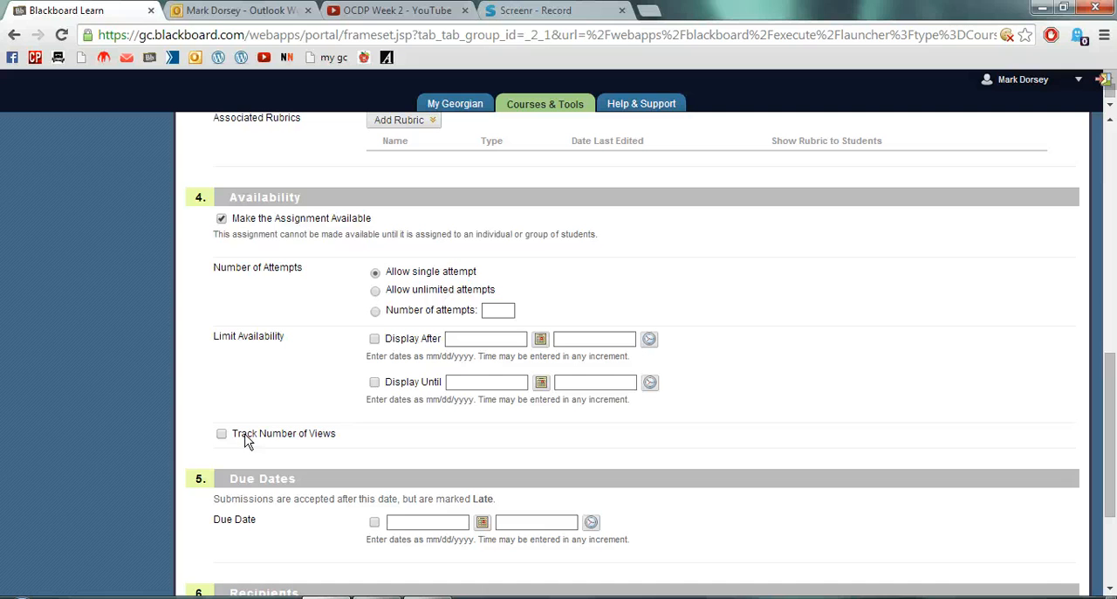
{"action": "mouse_move", "coordinate": [279, 443]}
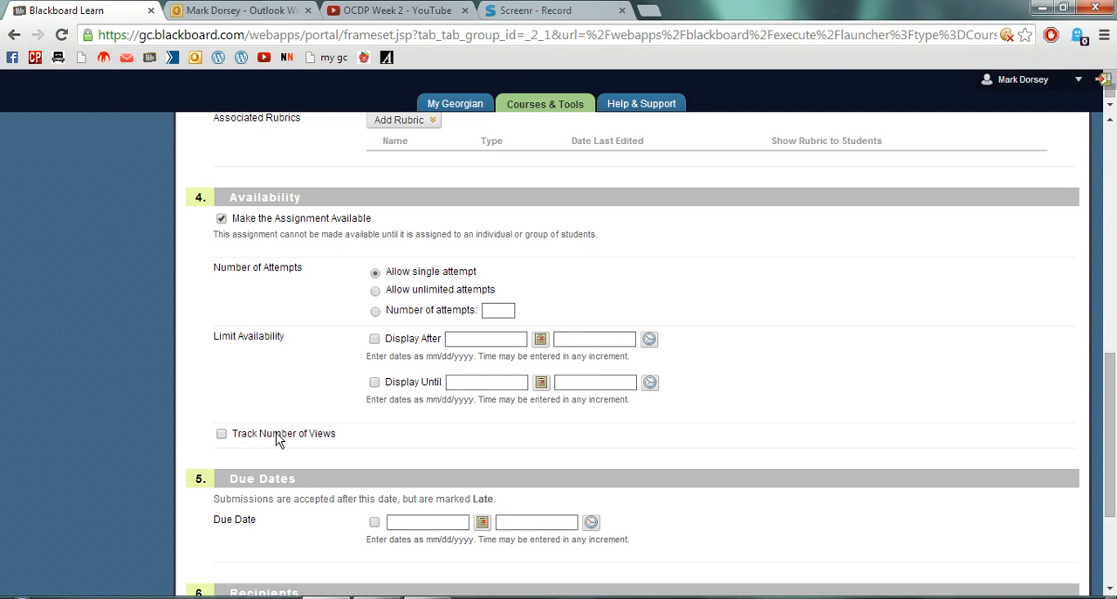
{"action": "mouse_move", "coordinate": [965, 339]}
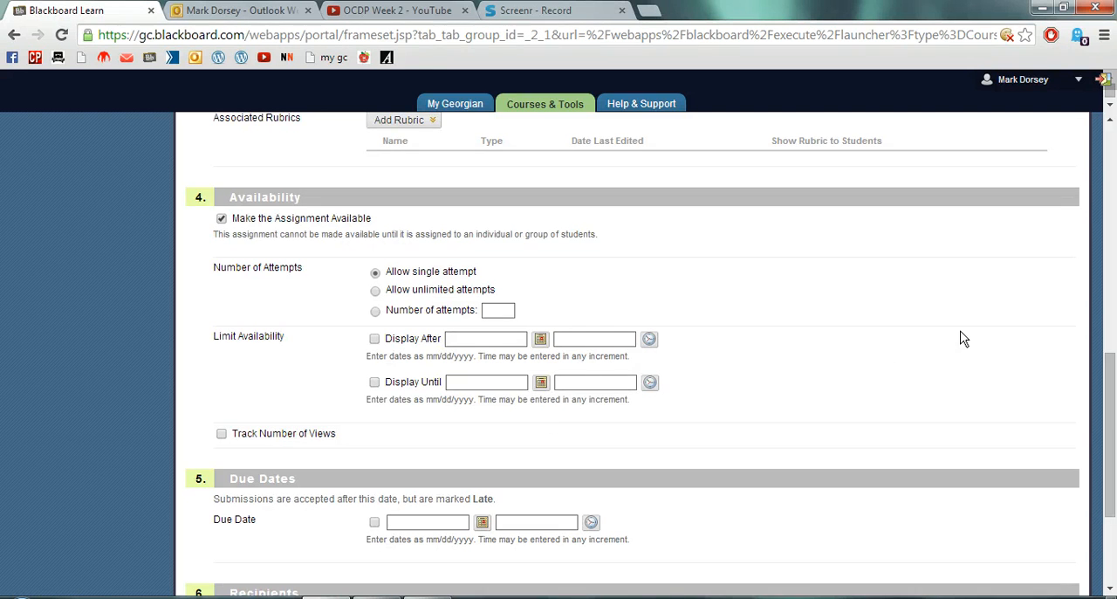
Step: Enable the Due Date checkbox, setting 05/12/2014 at 11:59 PM
{"action": "scroll", "scroll_direction": "down", "scroll_amount": 3}
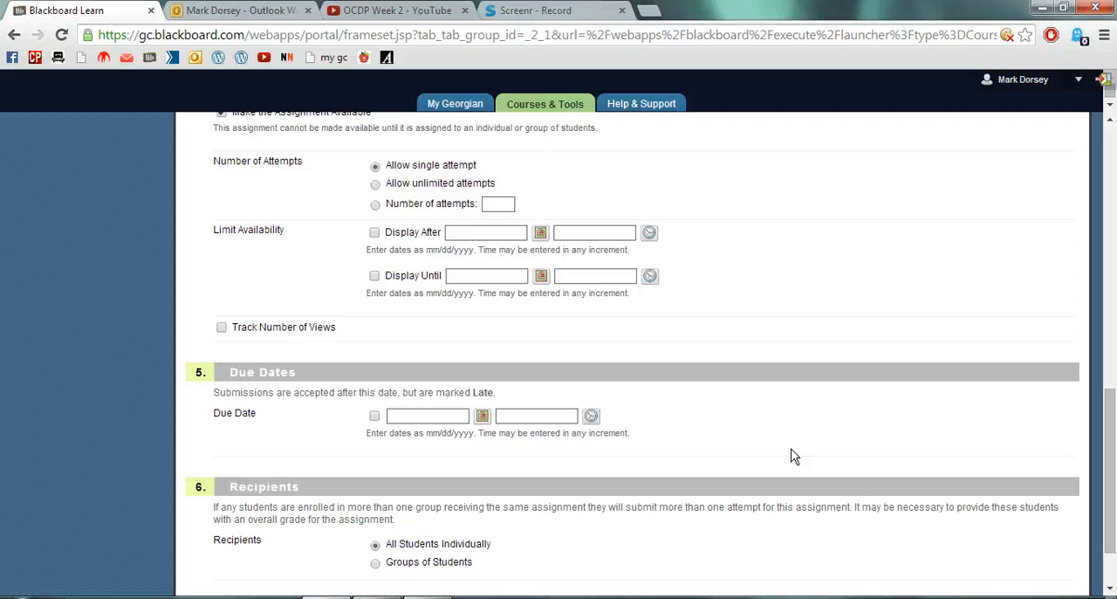
{"action": "mouse_move", "coordinate": [779, 457]}
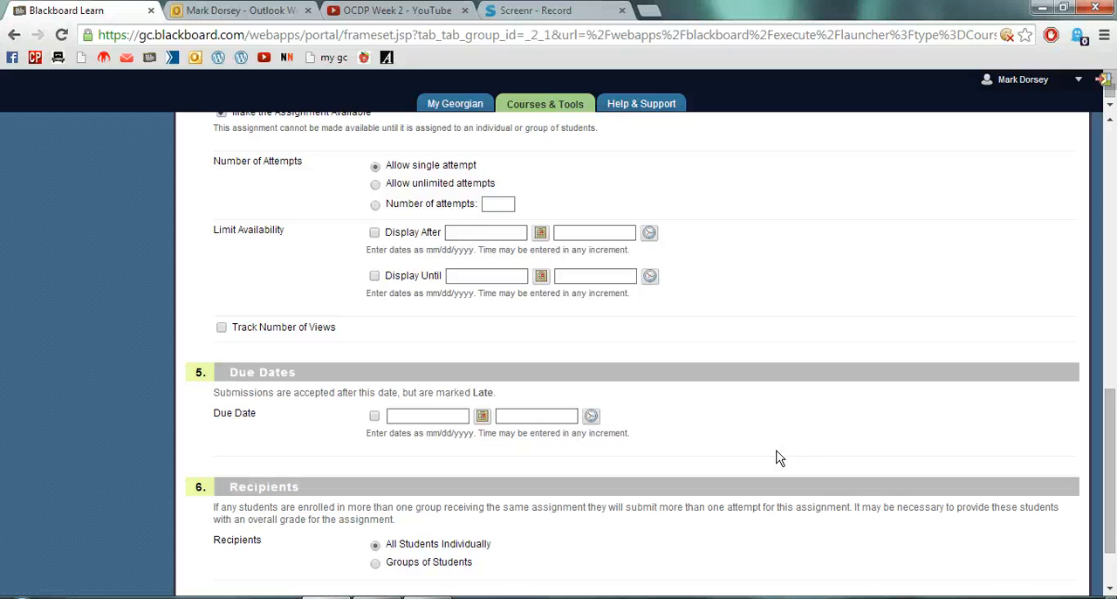
{"action": "left_click", "coordinate": [375, 415]}
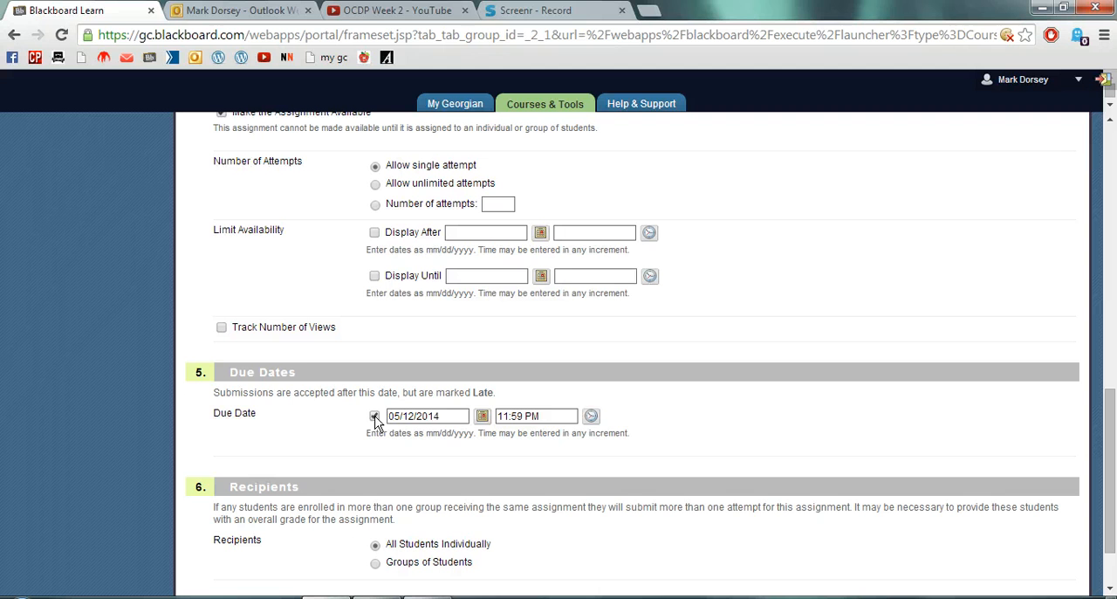
{"action": "left_click", "coordinate": [375, 416]}
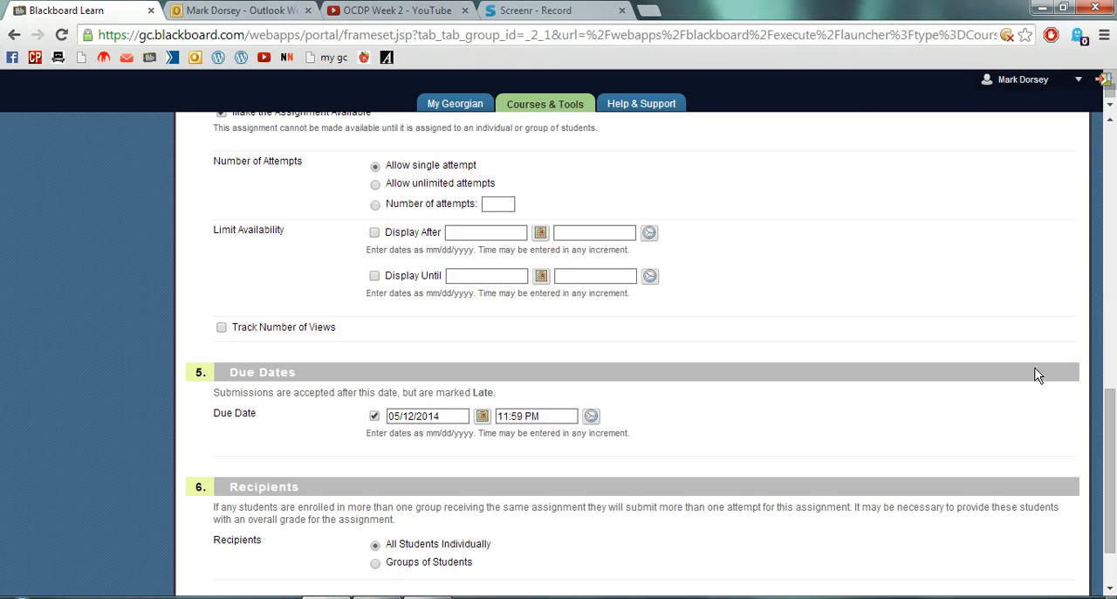
Step: Submit the Assignment1 form so it appears in Assignments & Tests
{"action": "scroll", "scroll_direction": "down", "scroll_amount": 3}
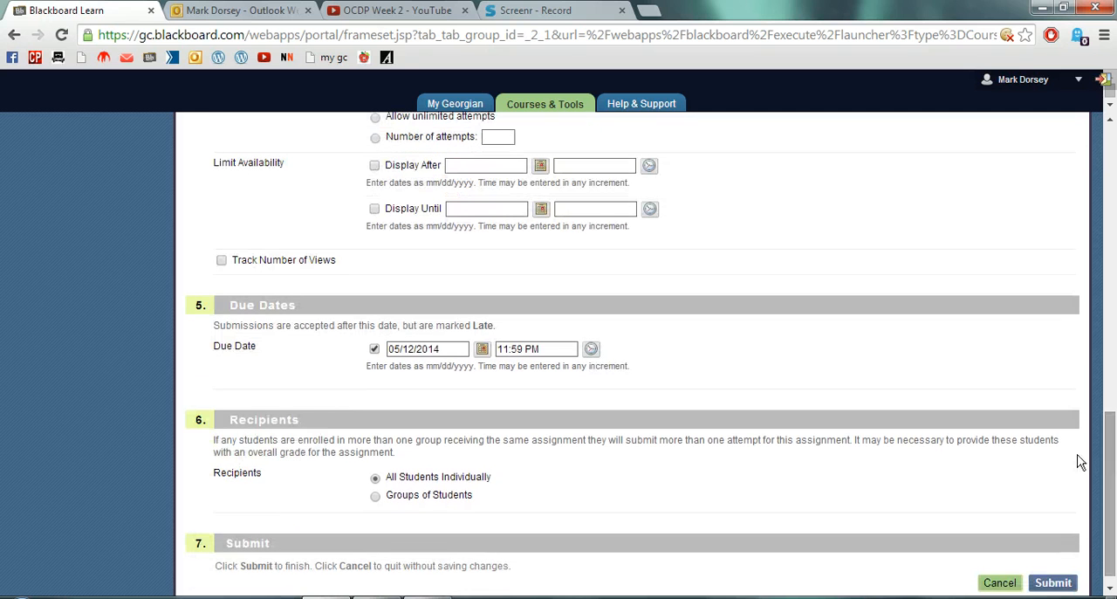
{"action": "mouse_move", "coordinate": [758, 458]}
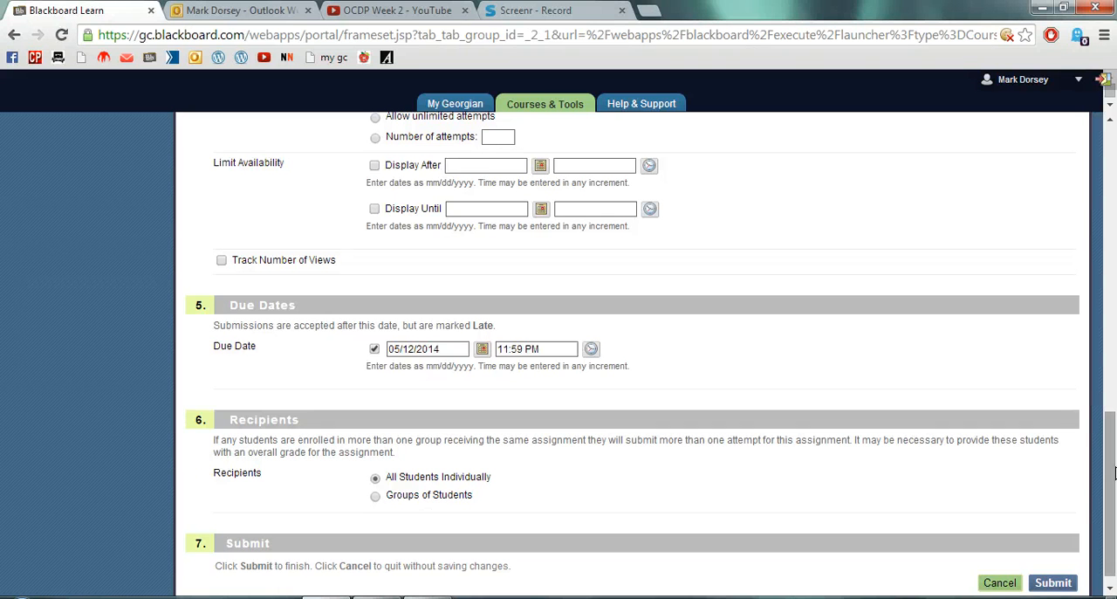
{"action": "scroll", "scroll_direction": "down", "scroll_amount": 3}
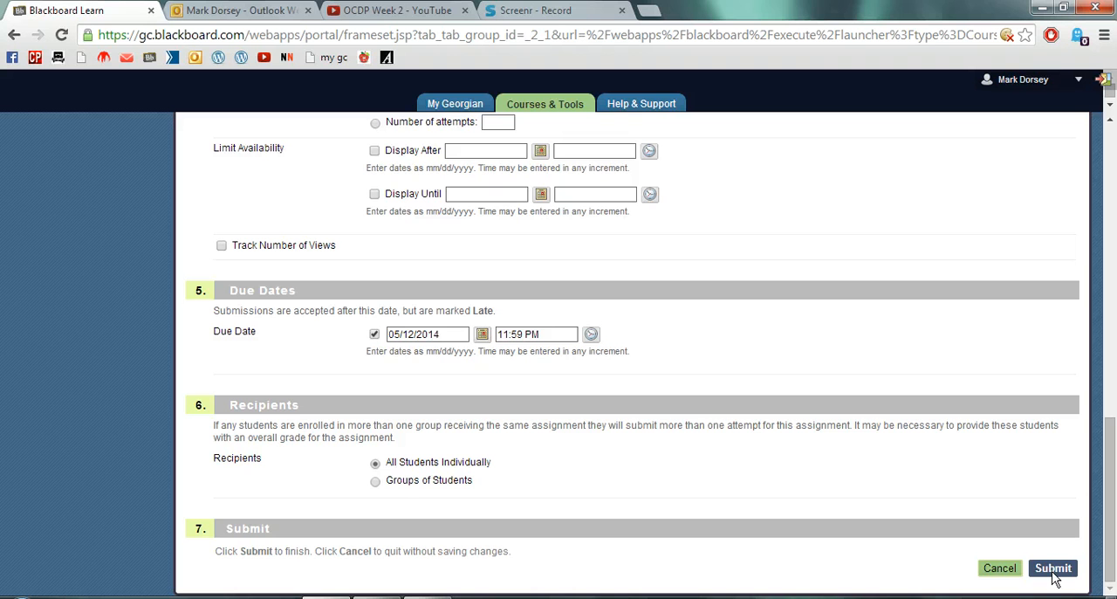
{"action": "left_click", "coordinate": [1052, 568]}
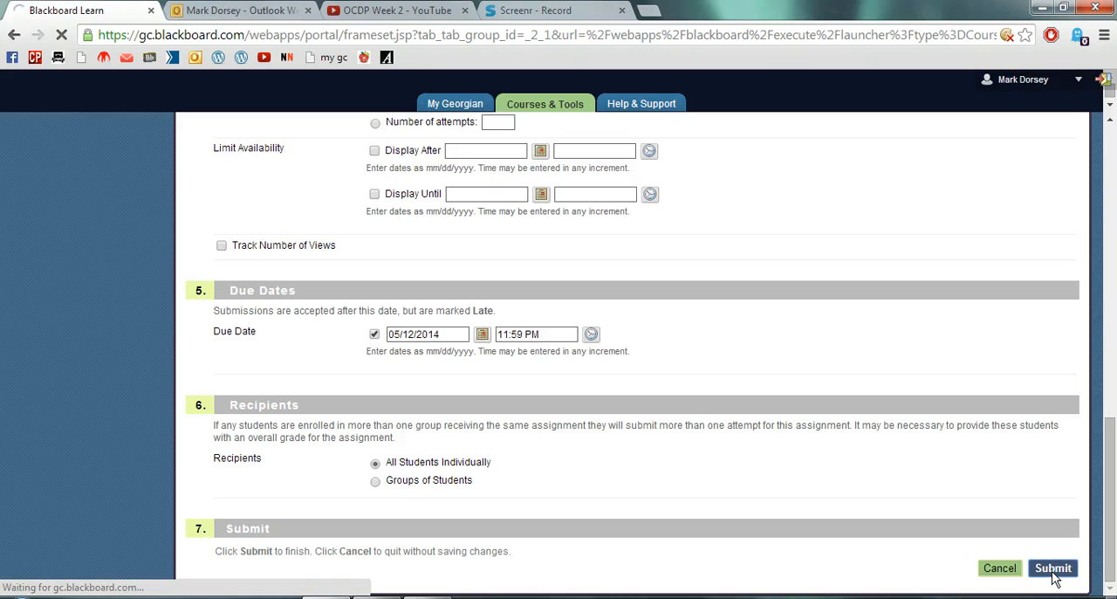
{"action": "left_click", "coordinate": [1052, 567]}
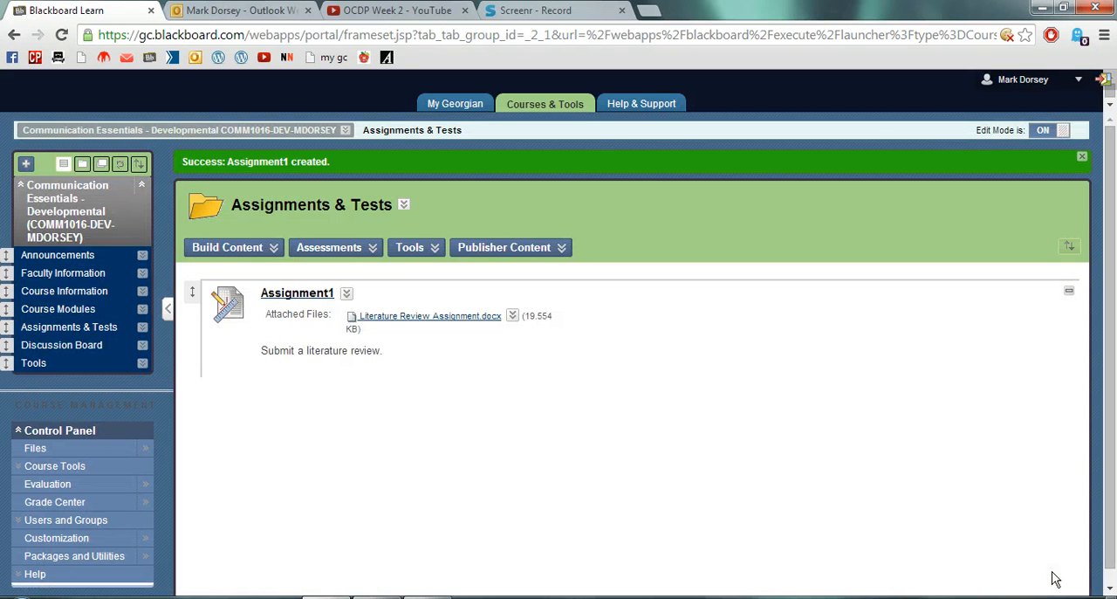